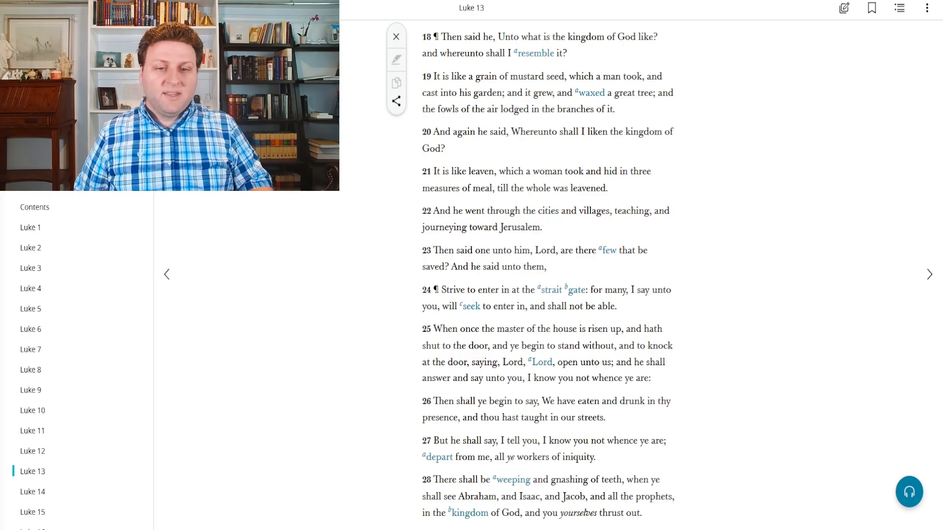
scroll(down, 3)
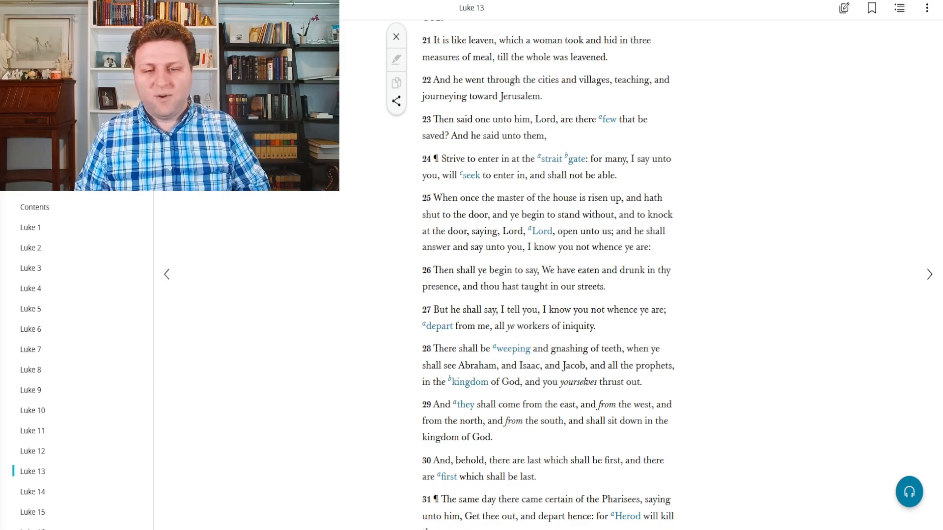
scroll(down, 3)
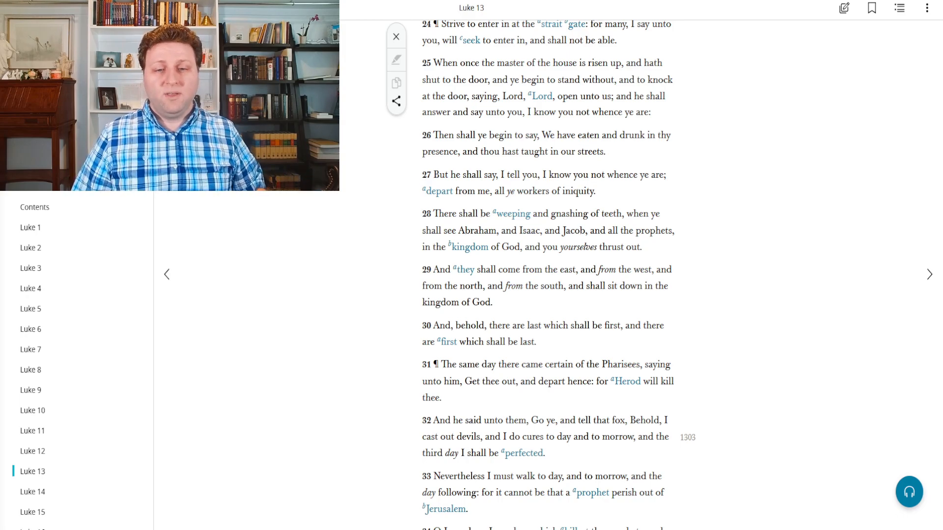
scroll(down, 3)
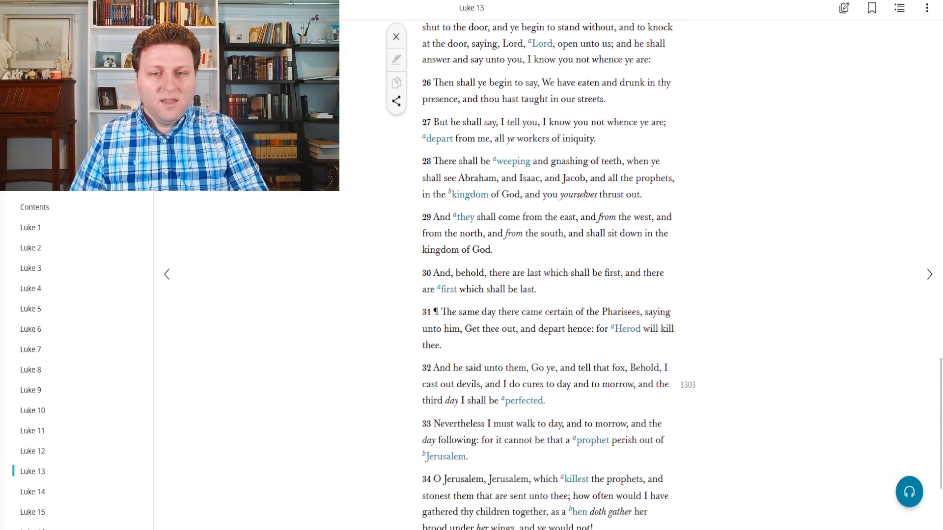
scroll(down, 3)
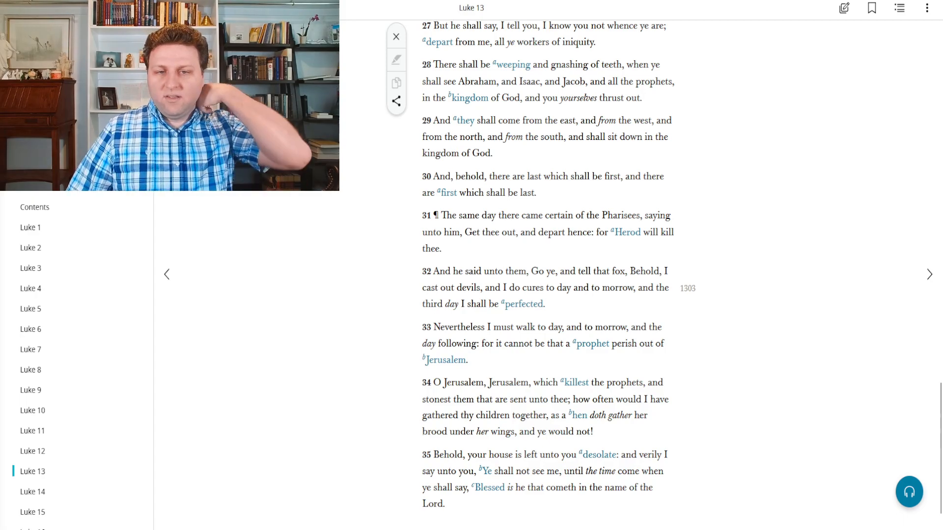